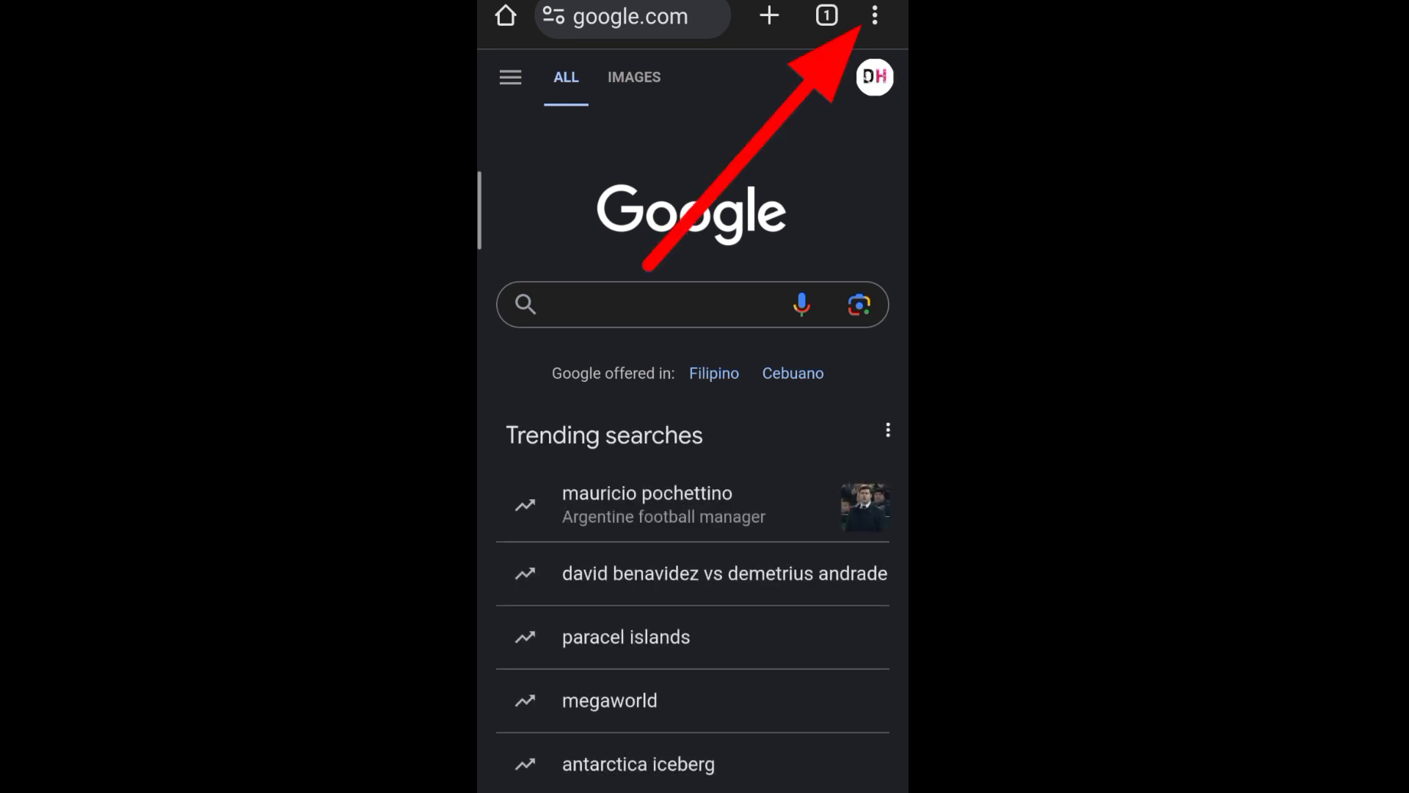
Bring up Chrome's three-dot menu on the Google homepage and scroll to the Settings entry.
left_click(872, 16)
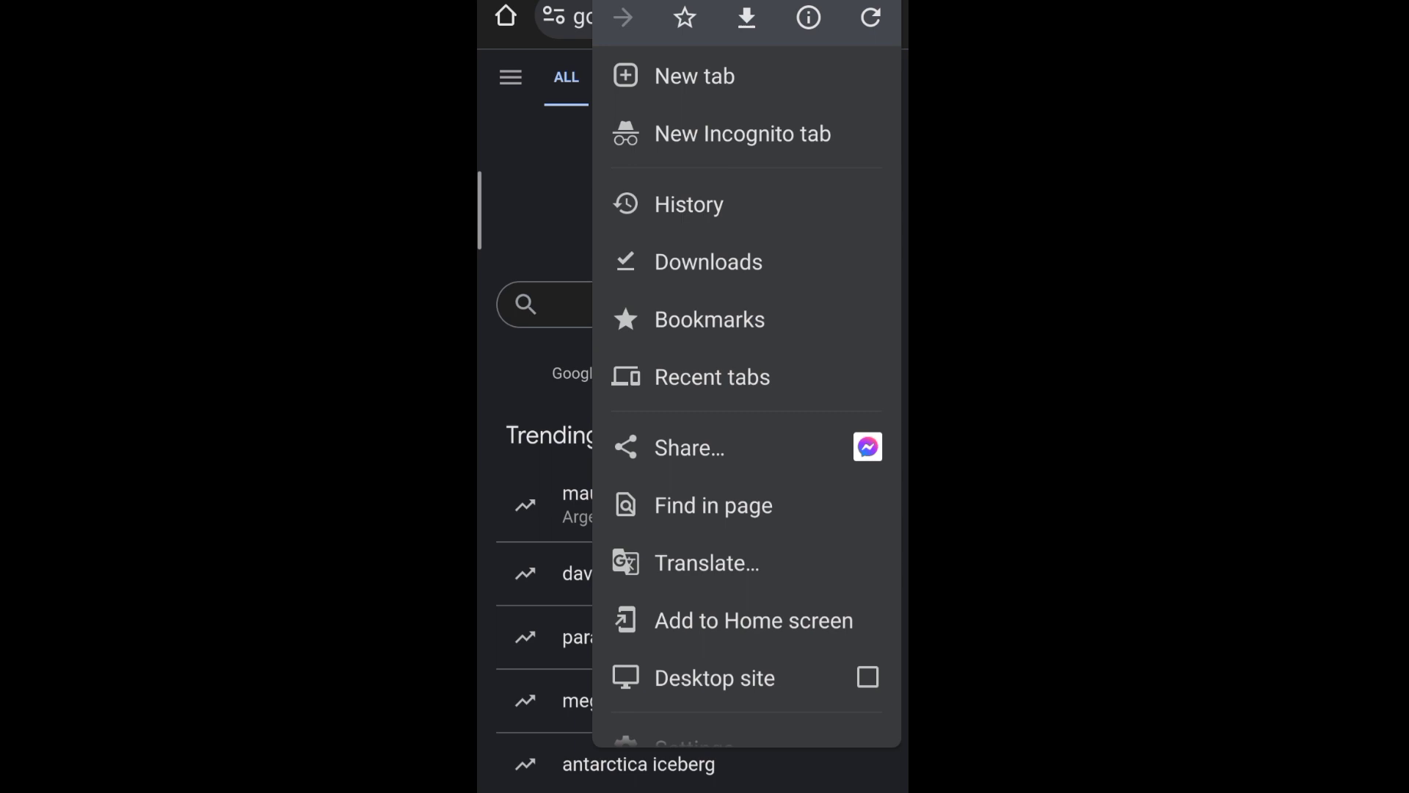
scroll("down", 3)
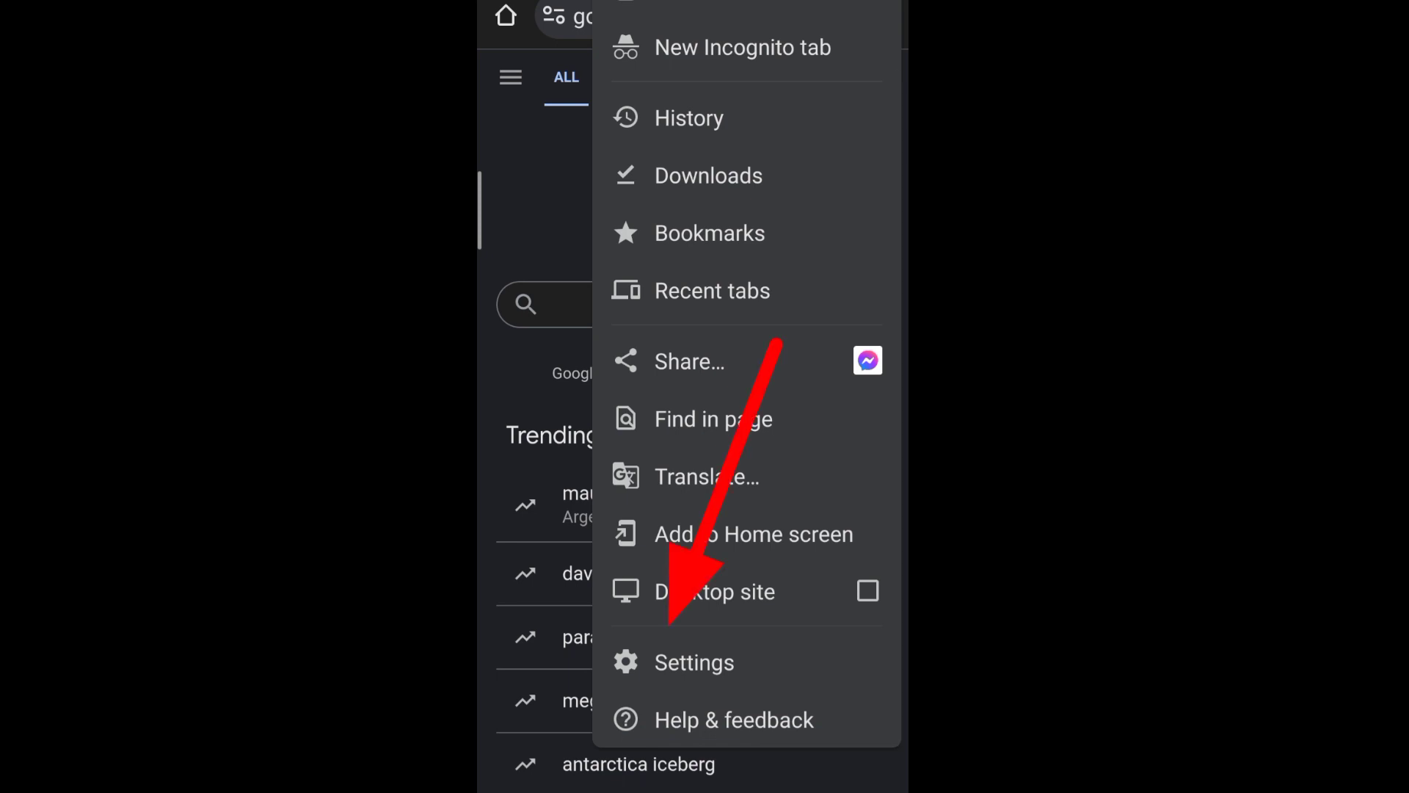
Enter Chrome Settings and scroll the list down to Password Manager.
left_click(693, 662)
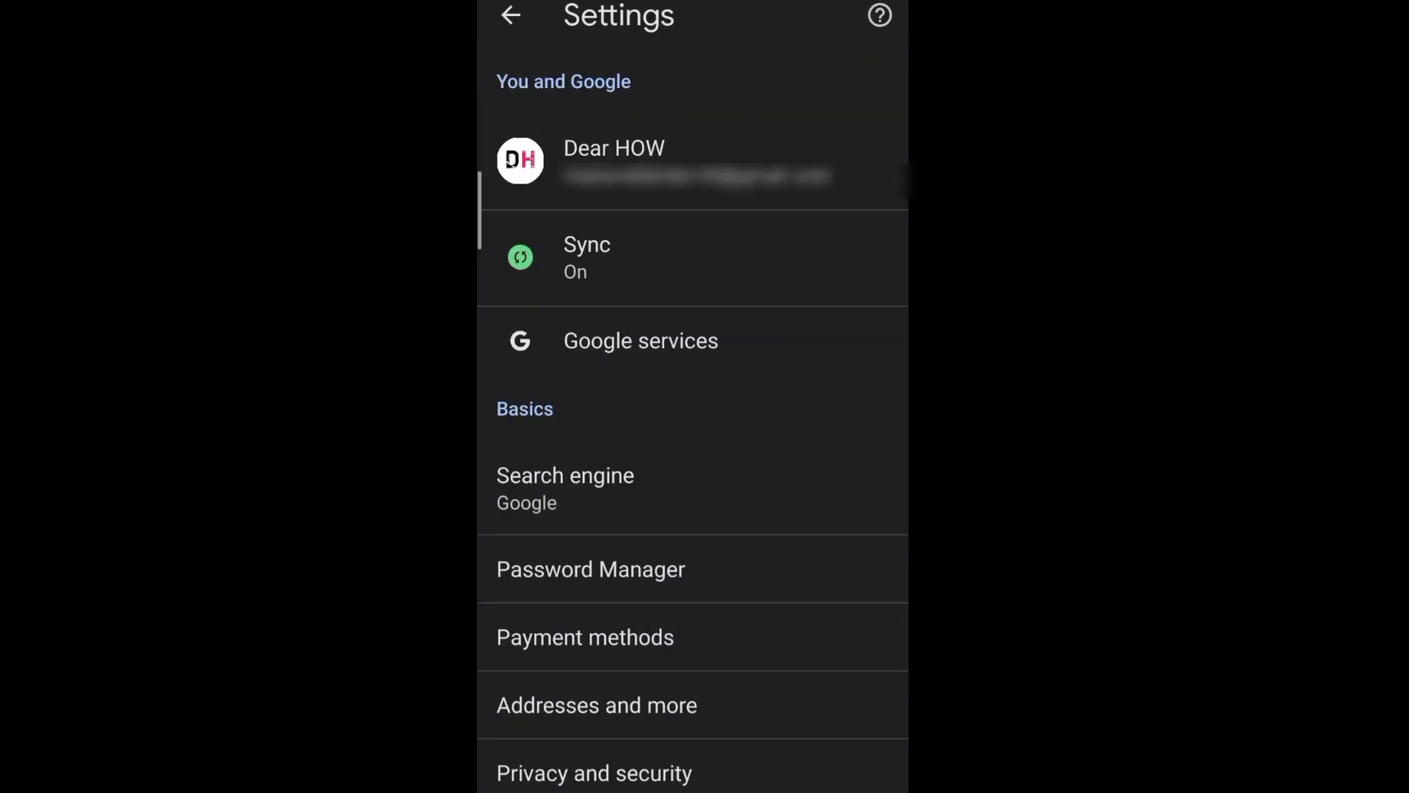
scroll("down", 3)
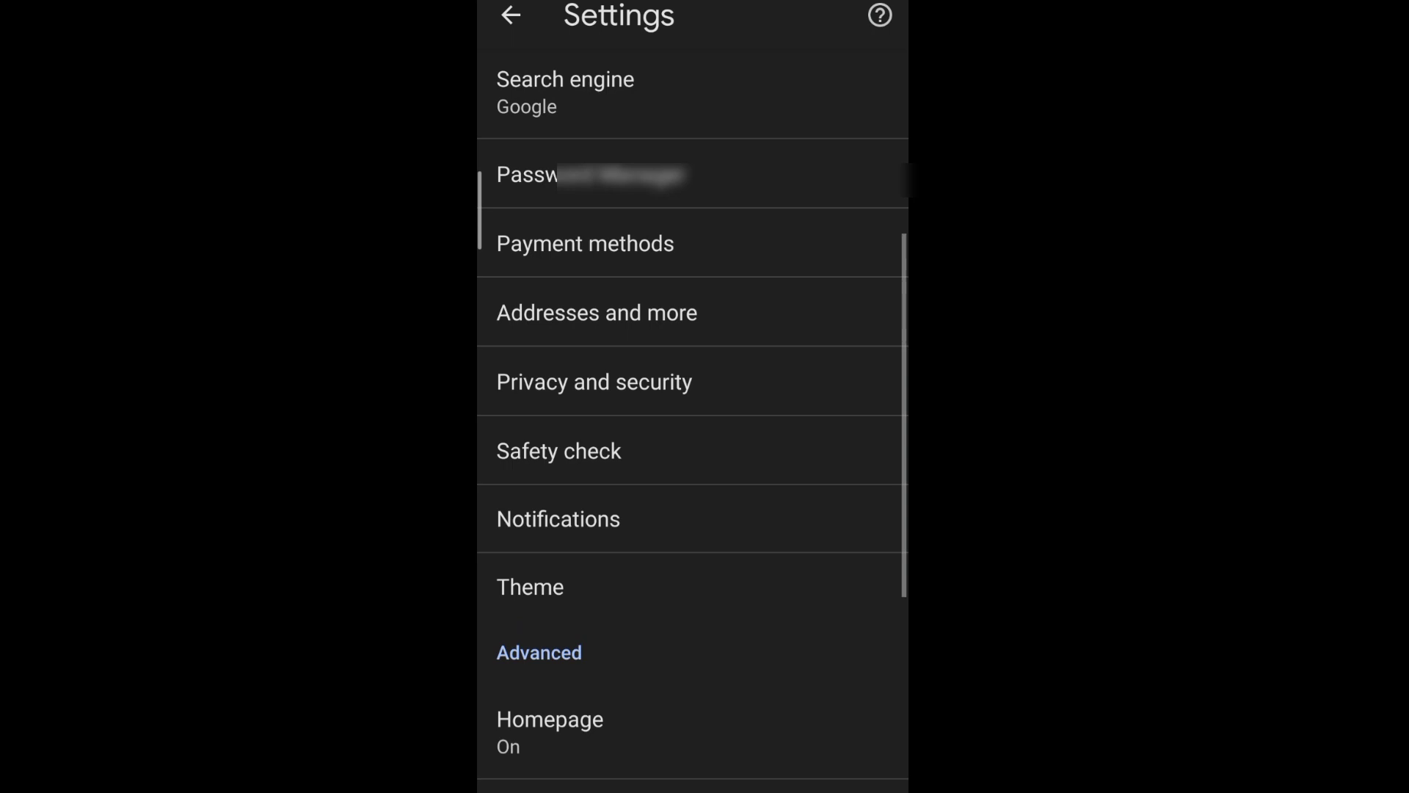
scroll("down", 3)
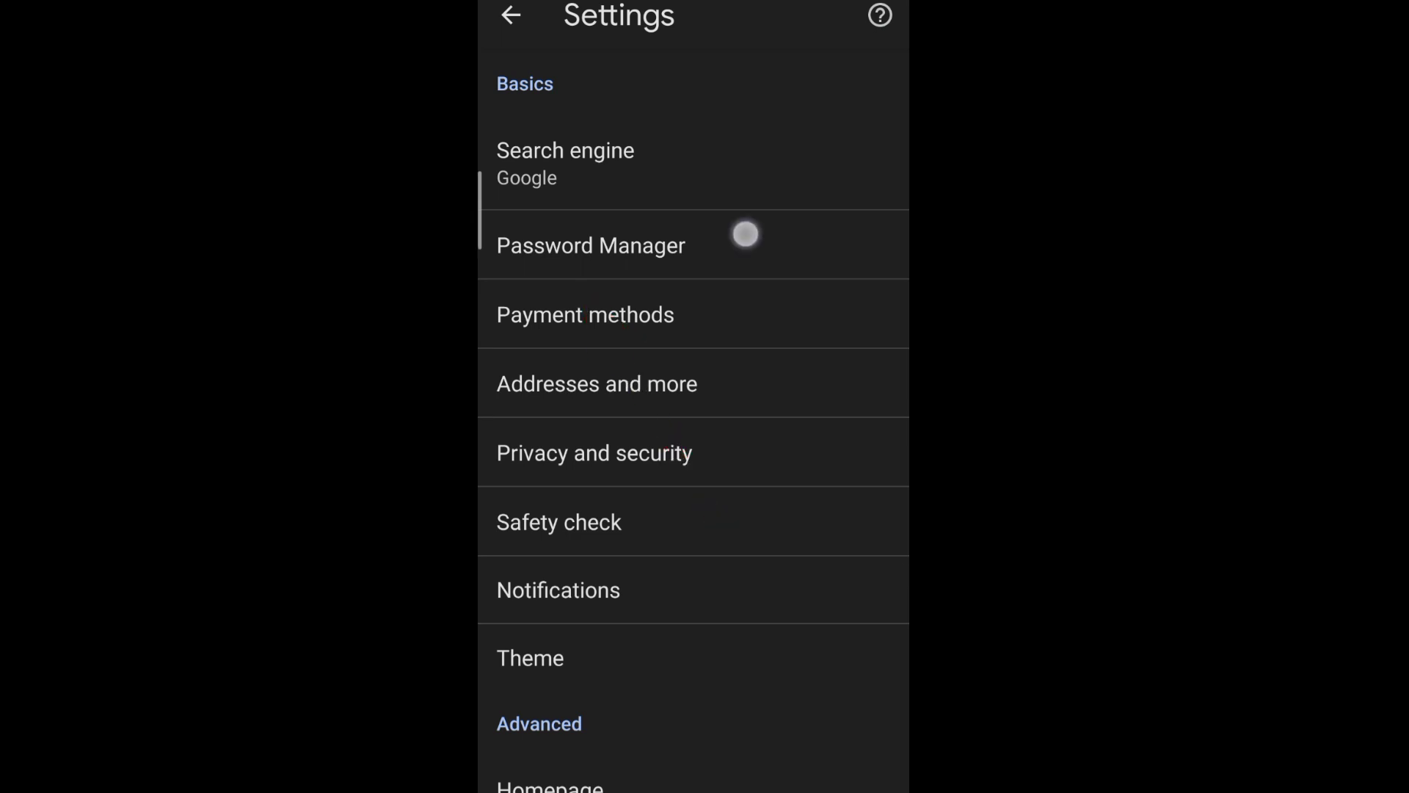
View the Password Manager's saved passwords list, including facebook.com and google.com.
left_click(590, 245)
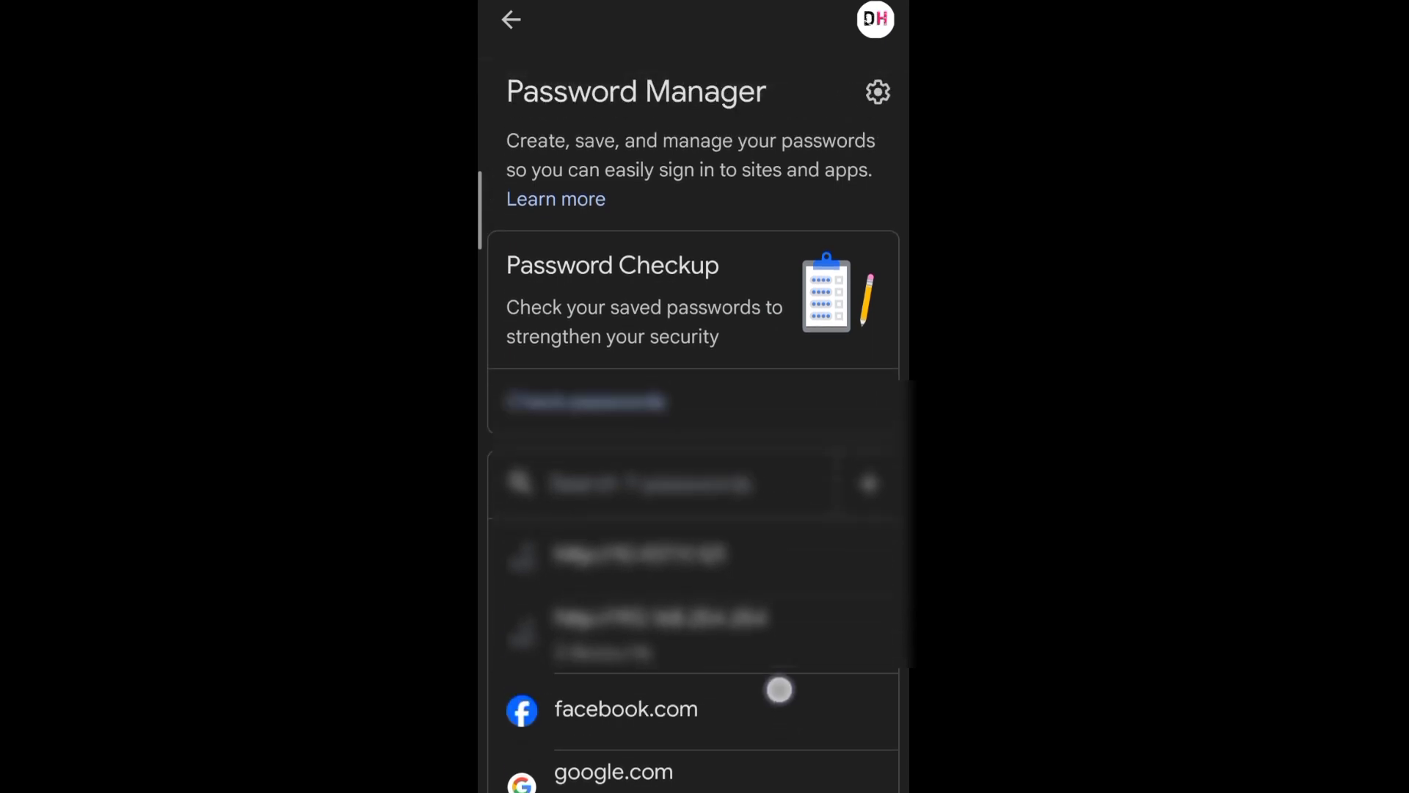
scroll("down", 3)
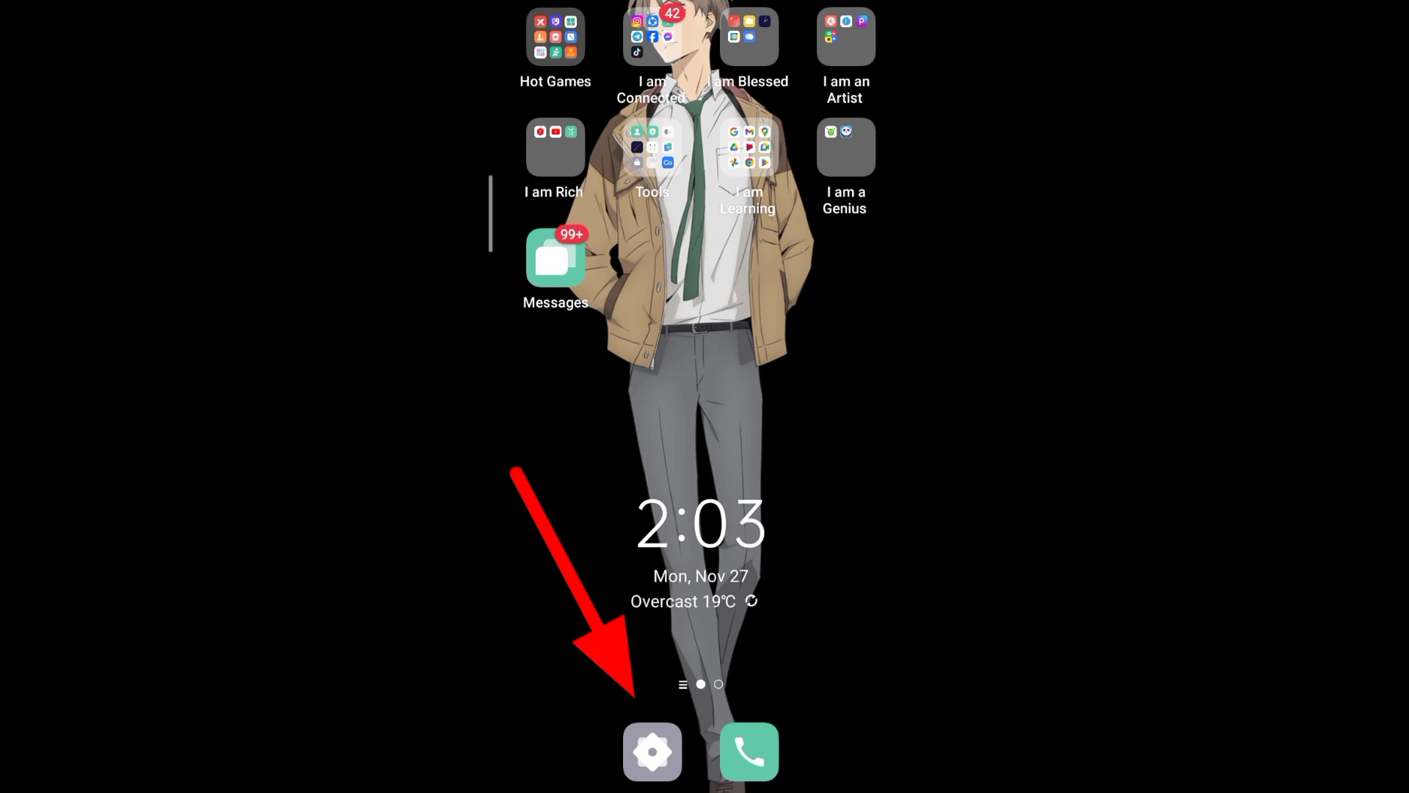
Launch the phone's Settings app from the home-screen dock and scroll down to Google.
left_click(652, 752)
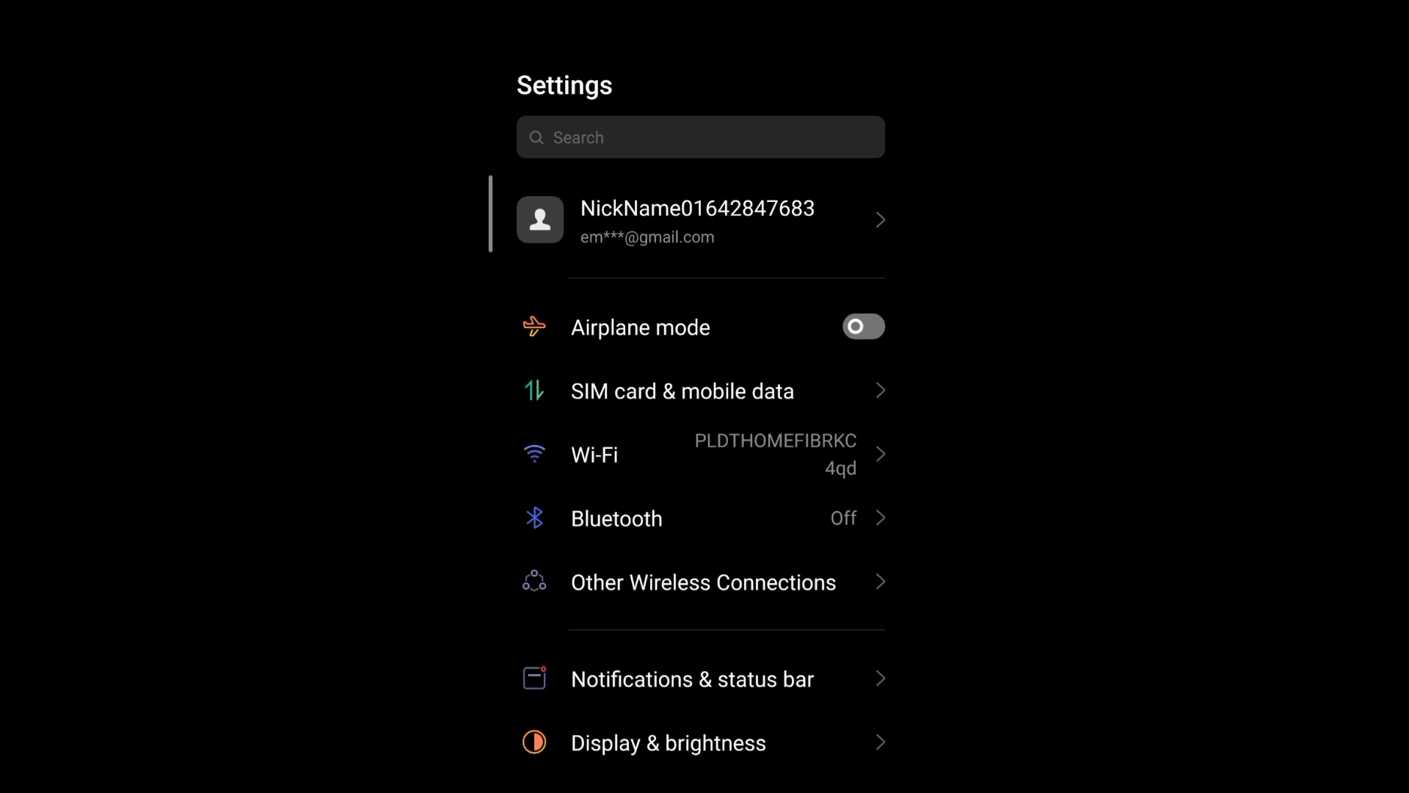
scroll("down", 3)
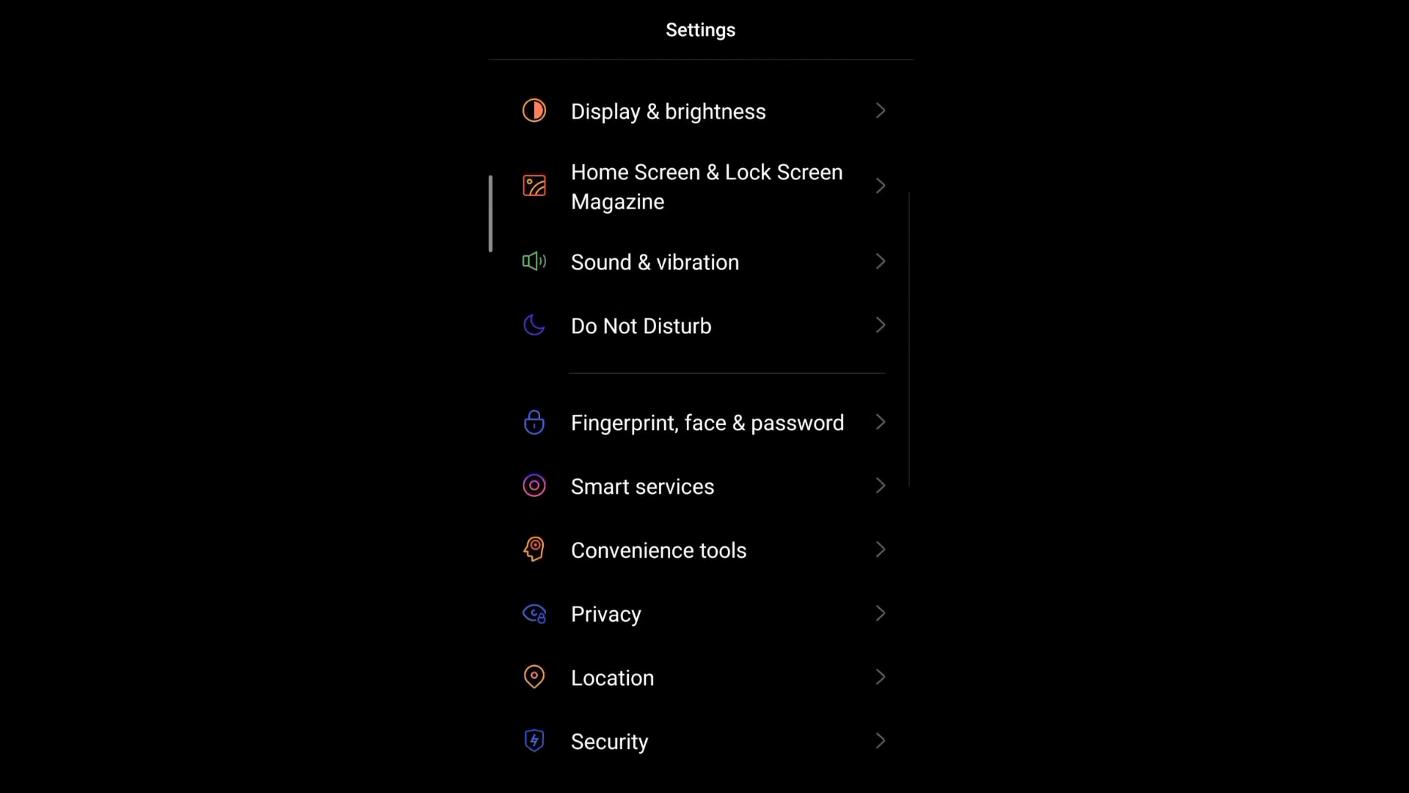
scroll("down", 3)
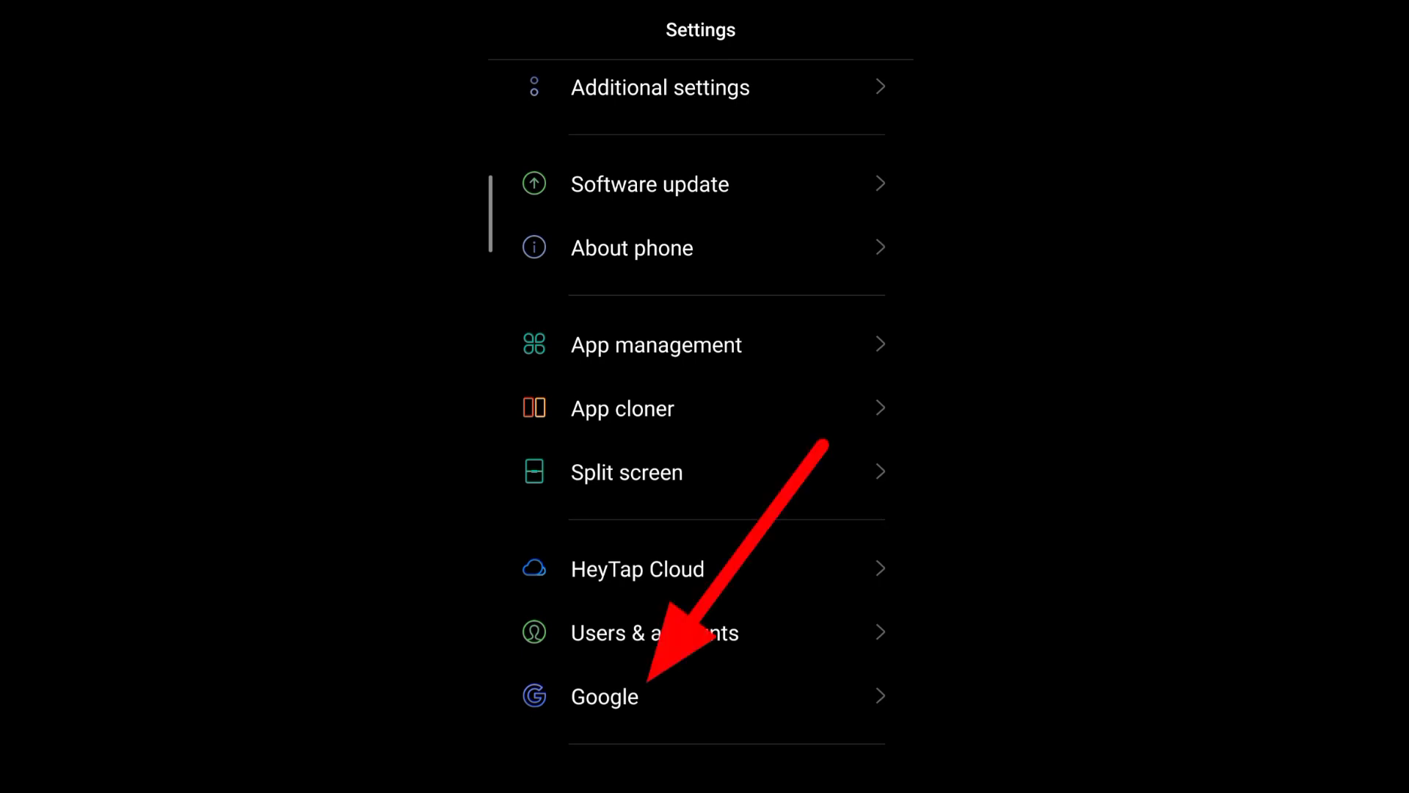
Go into Google settings and reach Manage your Google Account for the signed-in account.
left_click(603, 695)
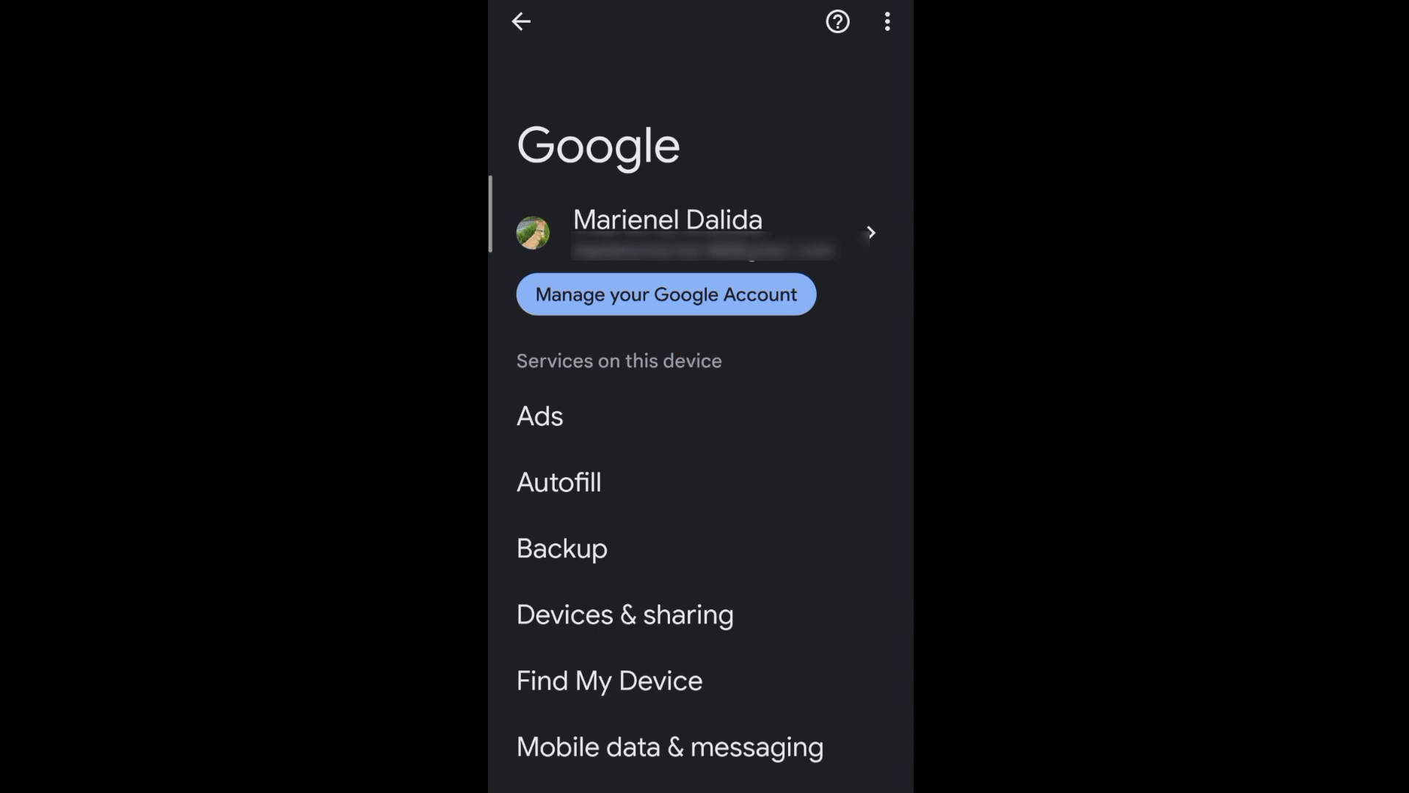
left_click(665, 294)
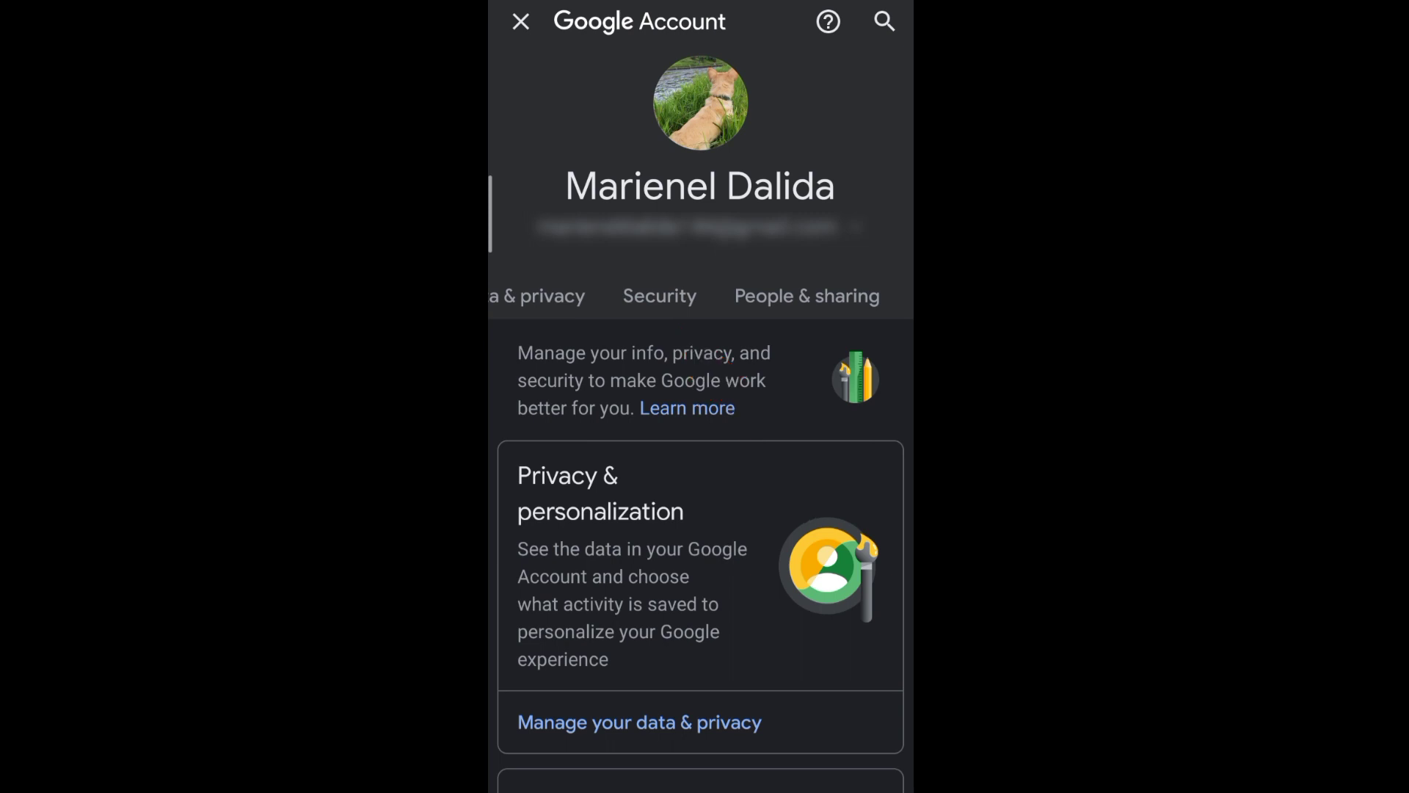
Switch to the Security section and scroll to How you sign in to Google.
left_click(659, 295)
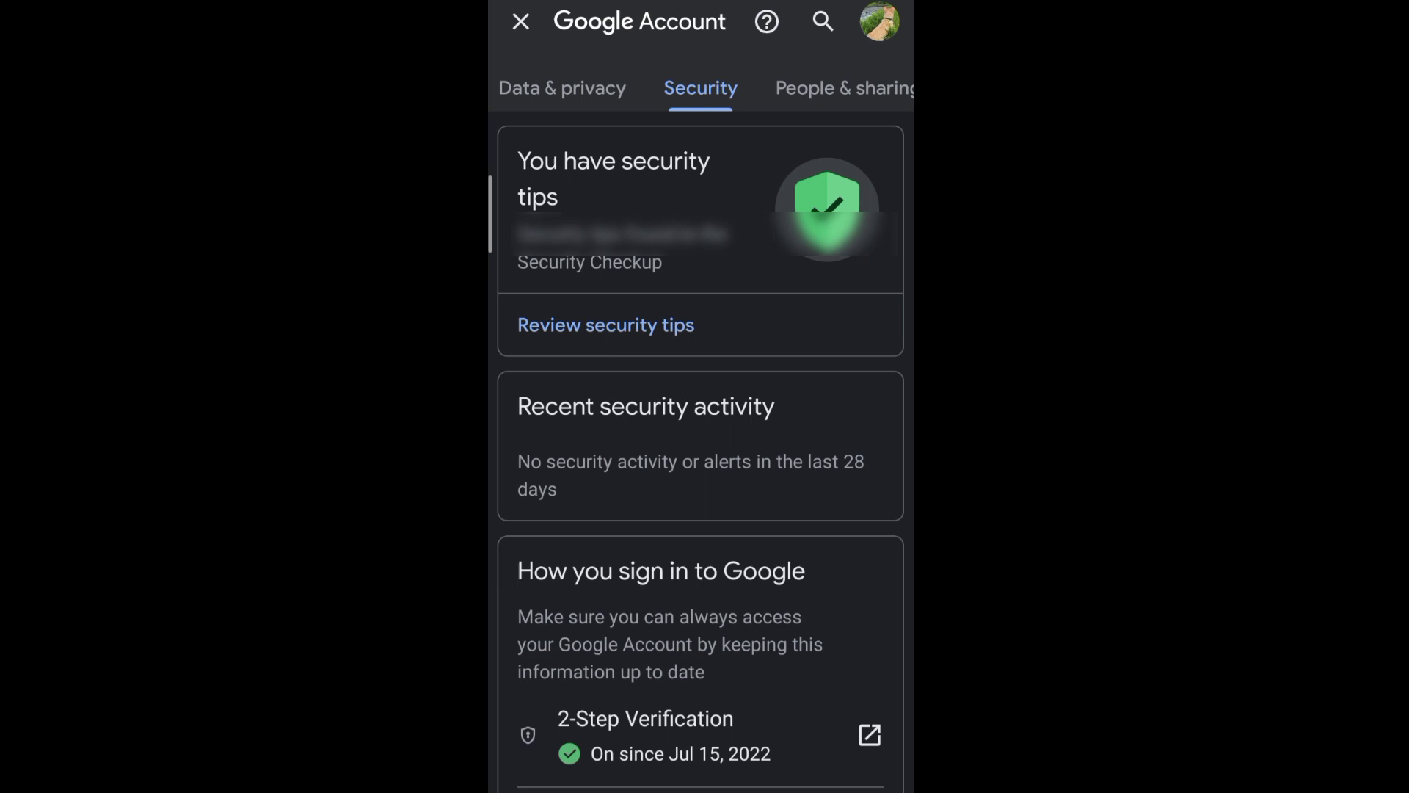
scroll("down", 3)
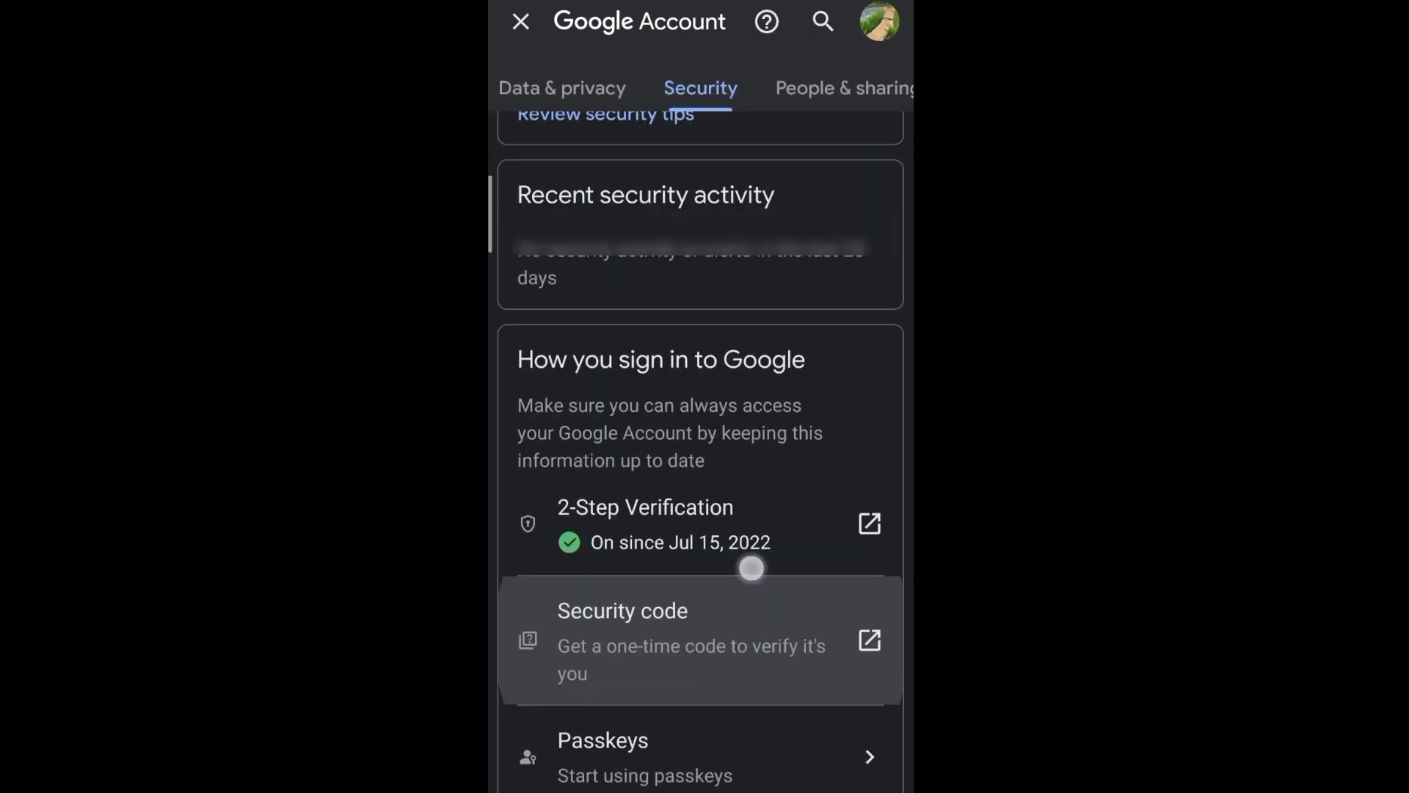
scroll("down", 3)
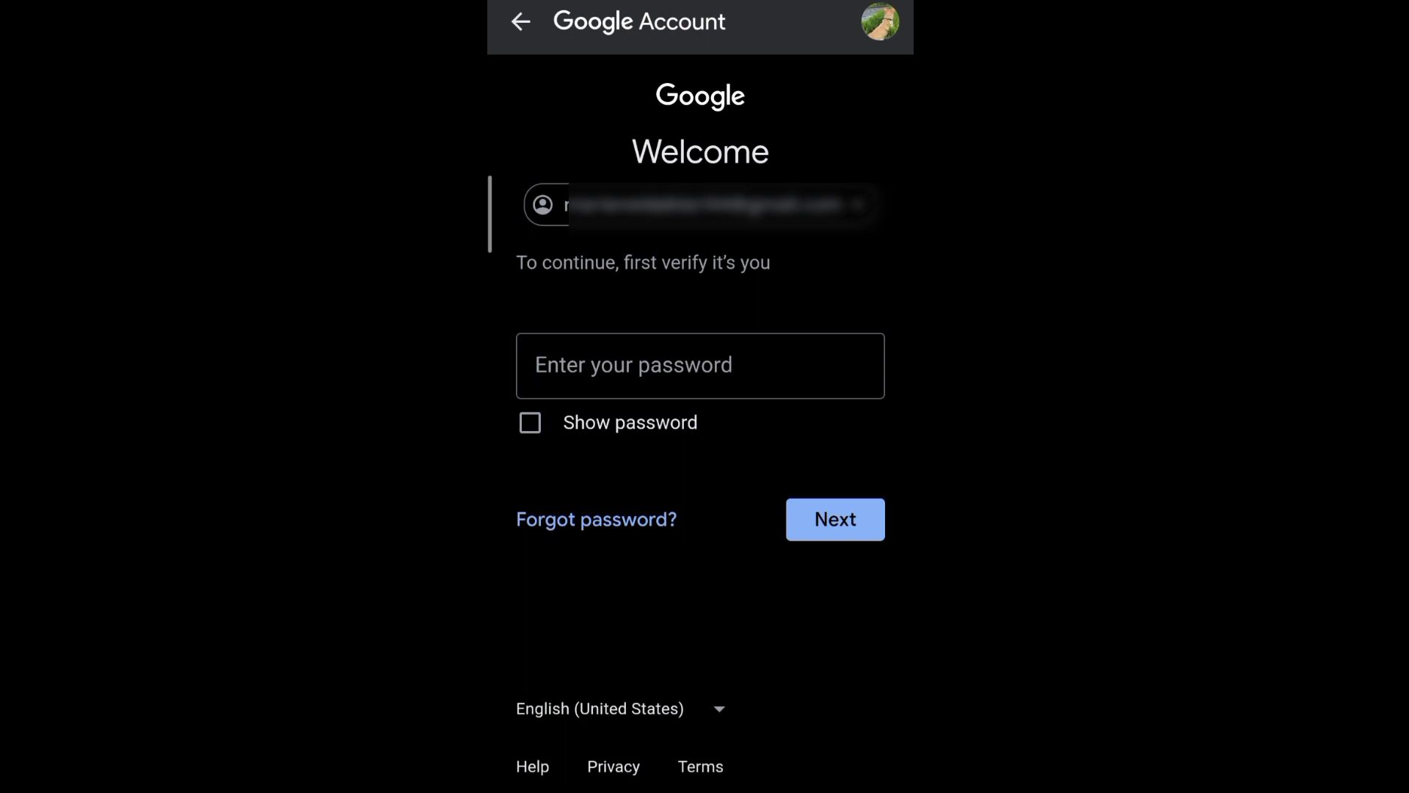
Choose Forgot password and continue with fingerprint, face or screen lock verification.
left_click(834, 518)
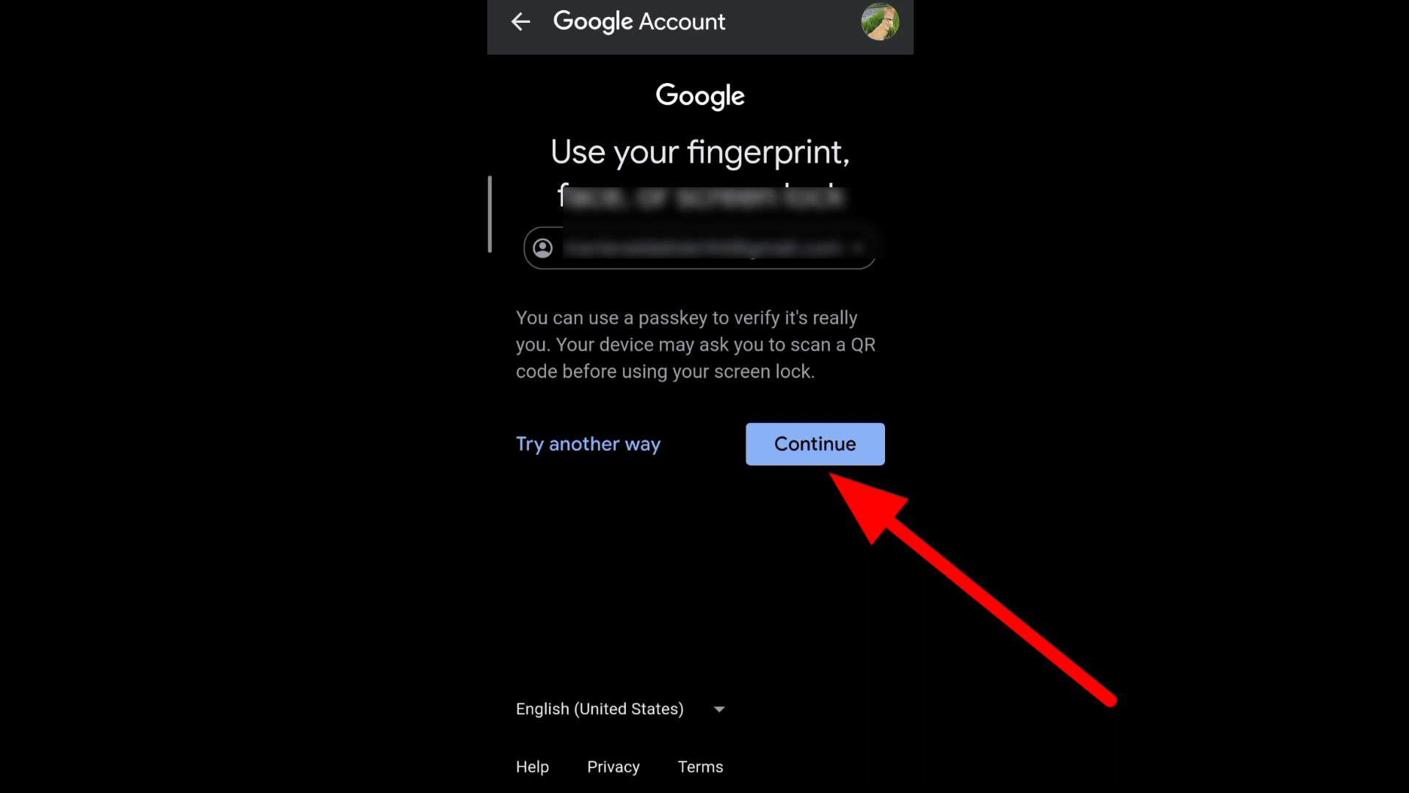
left_click(813, 443)
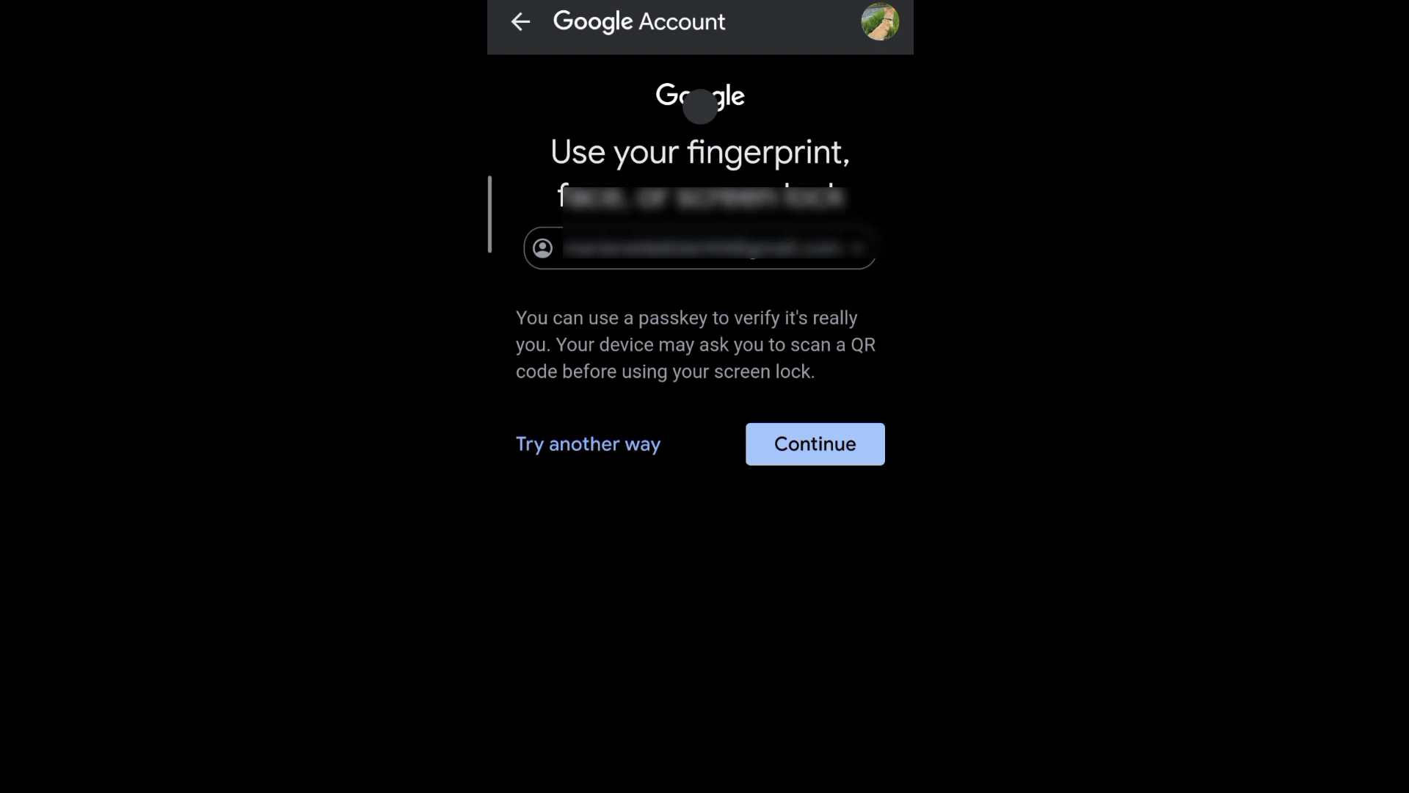
left_click(813, 443)
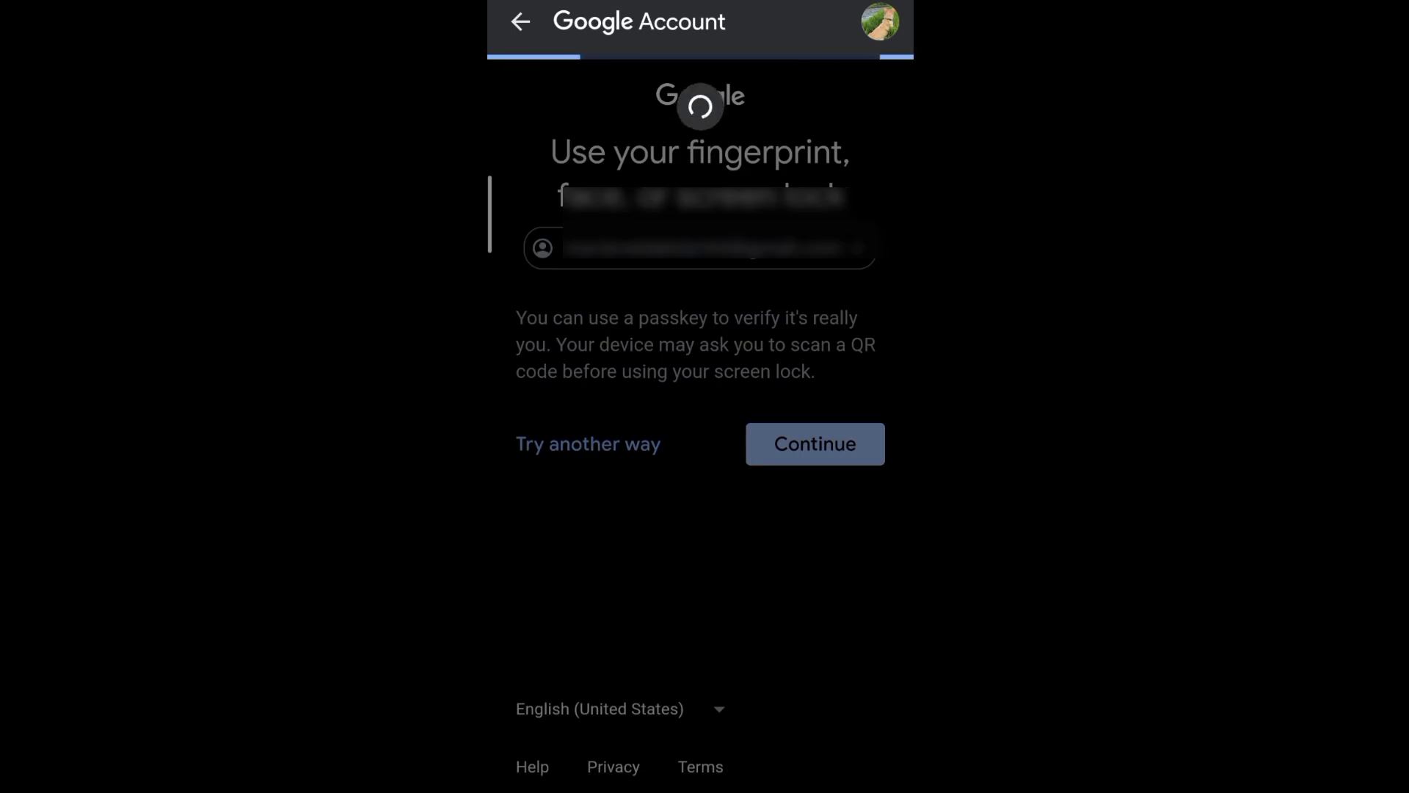
Finish verification and focus the Confirm new password field on the change-password form.
left_click(813, 443)
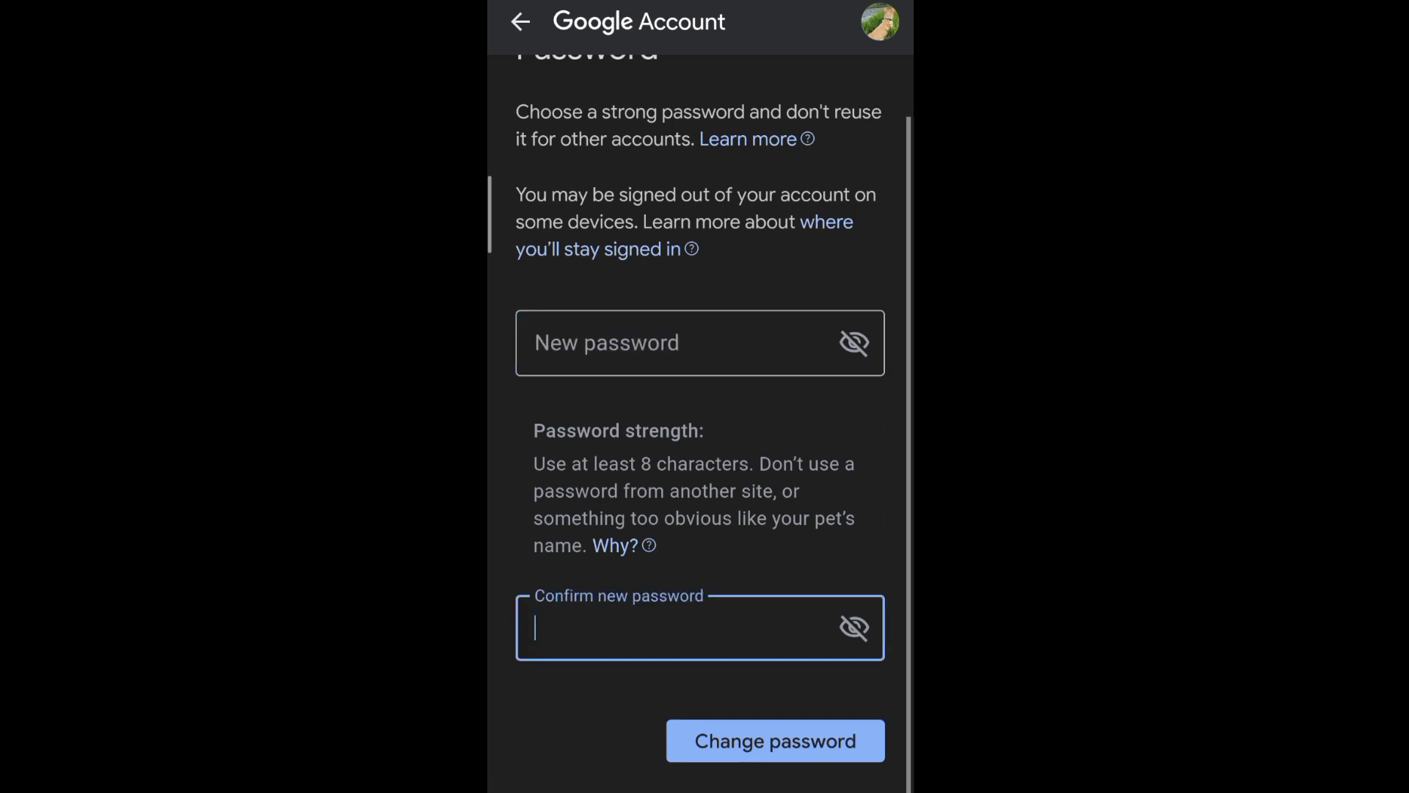
left_click(699, 627)
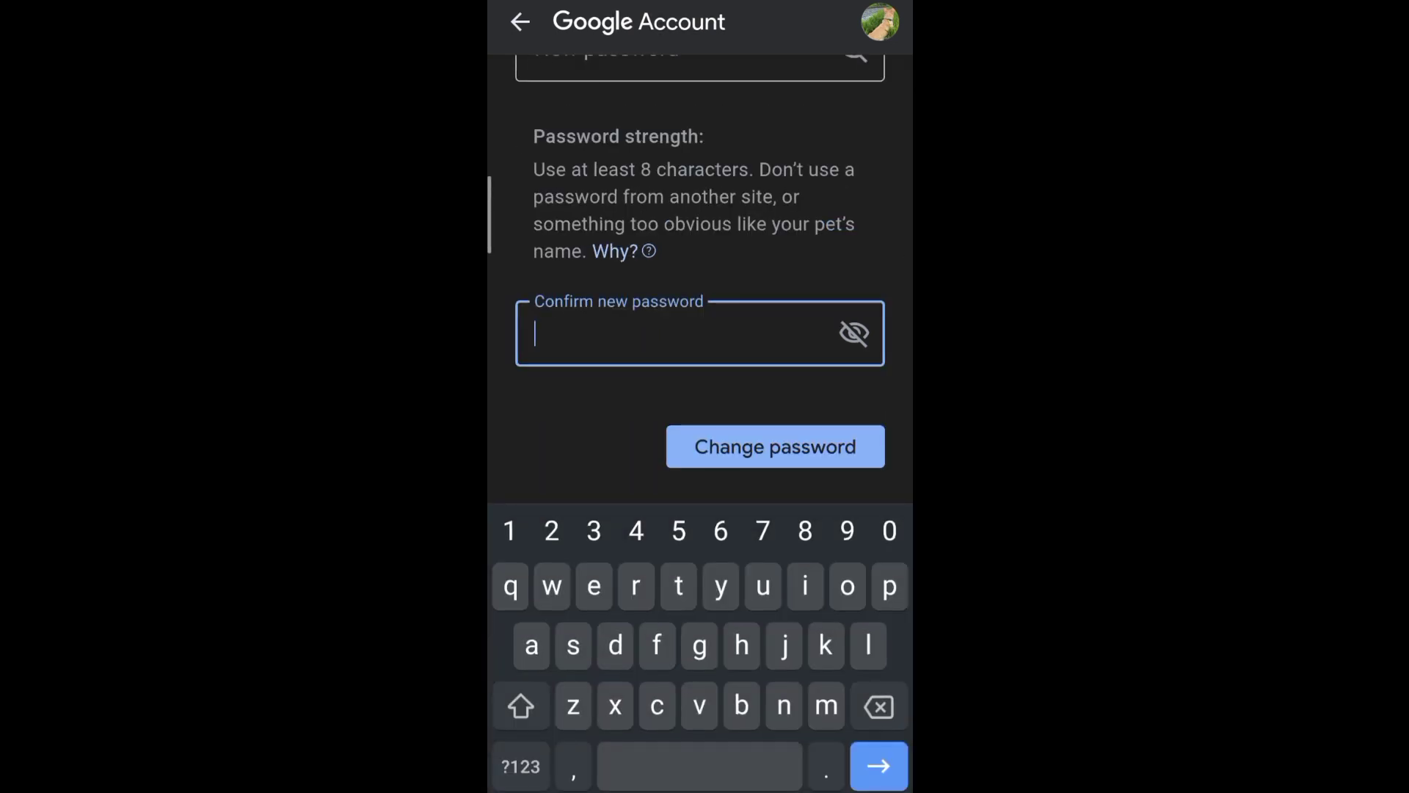